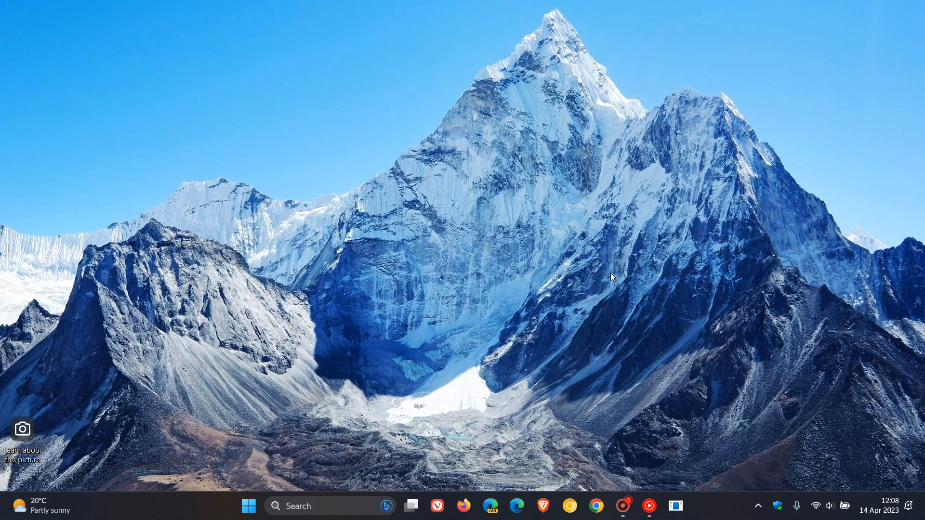
pyautogui.moveTo(599, 238)
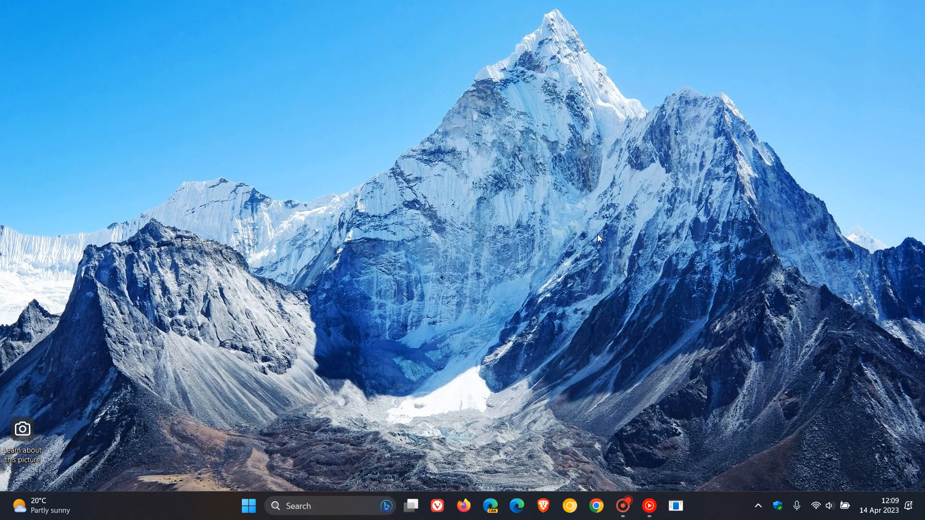
pyautogui.moveTo(618, 195)
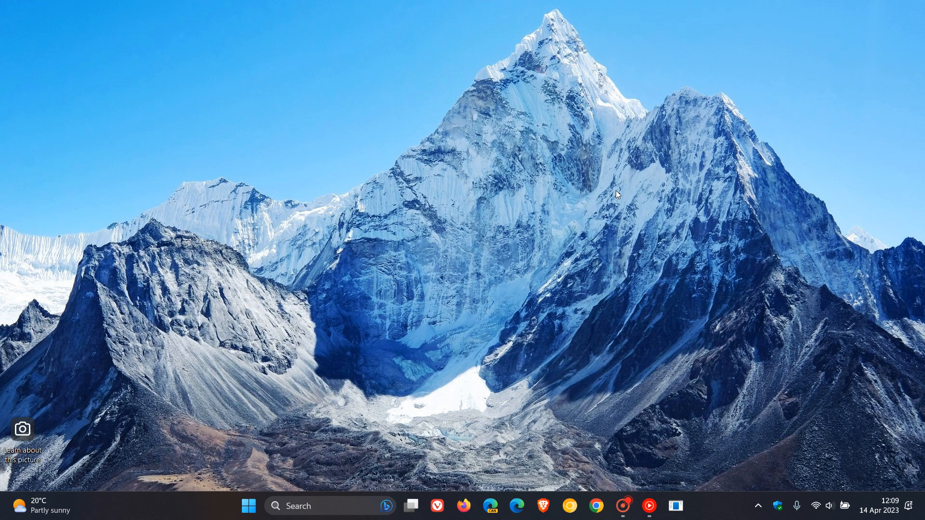
pyautogui.moveTo(563, 219)
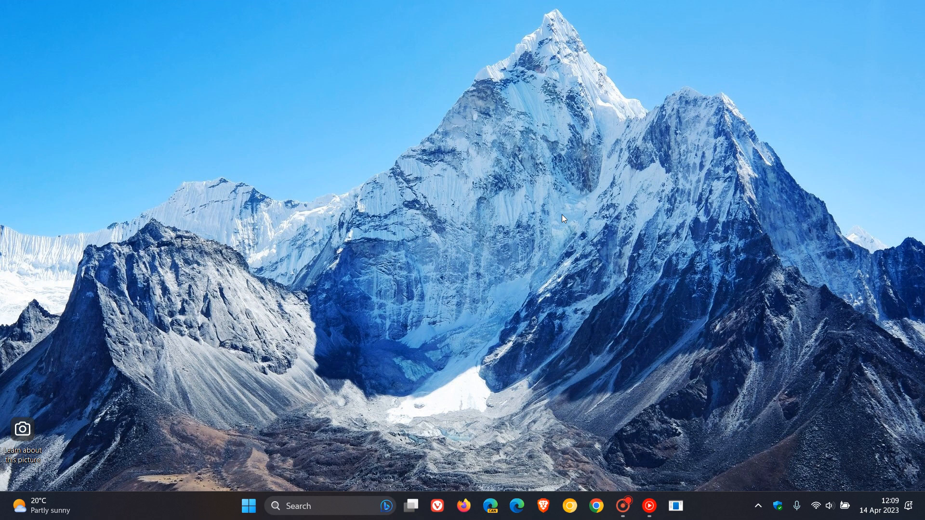
pyautogui.moveTo(584, 215)
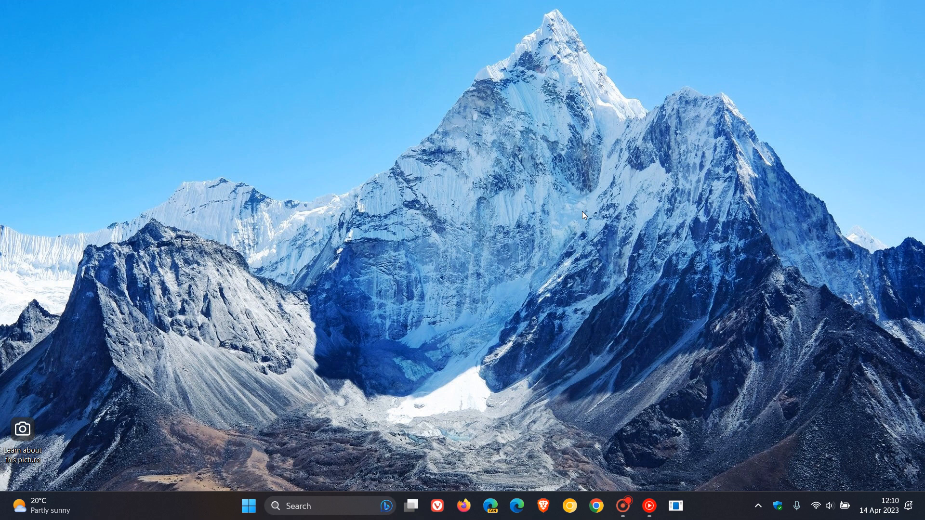
pyautogui.moveTo(268, 469)
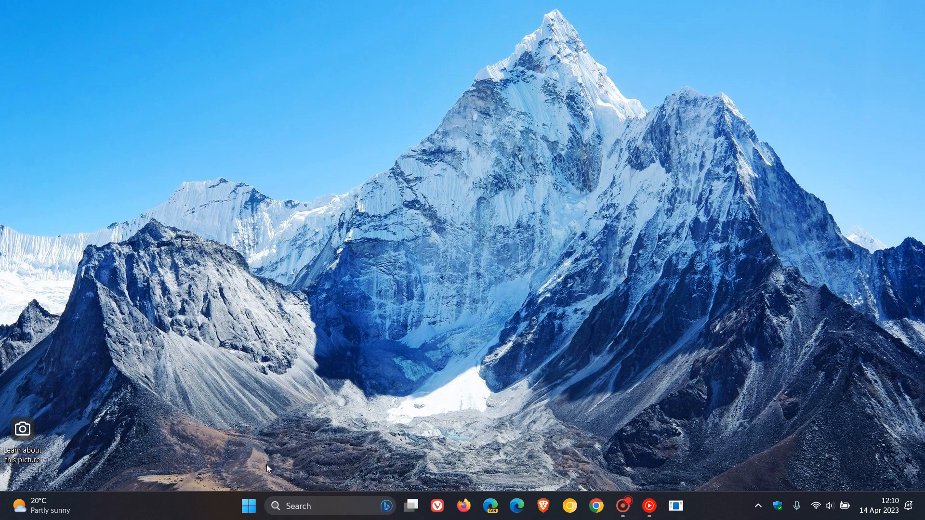
# Open Settings to the Windows Update page confirming the PC is up to date
pyautogui.click(249, 505)
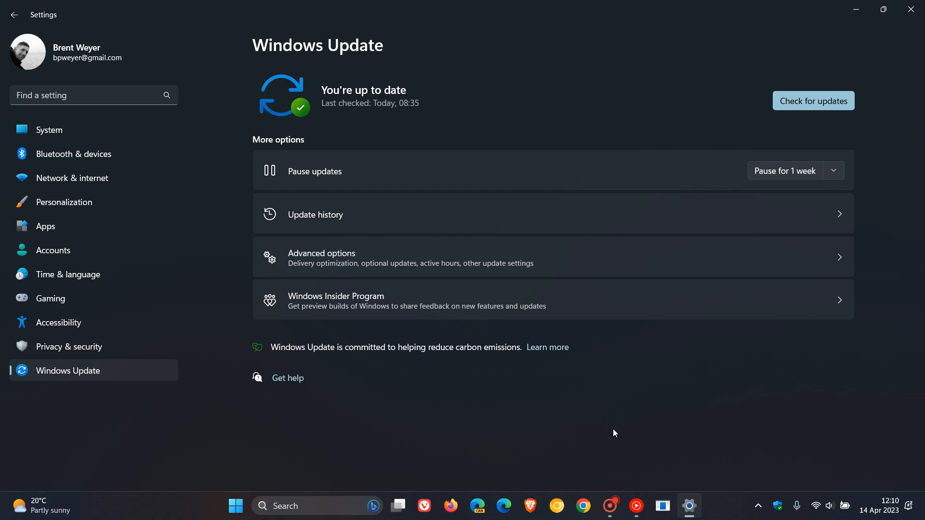
pyautogui.moveTo(636, 369)
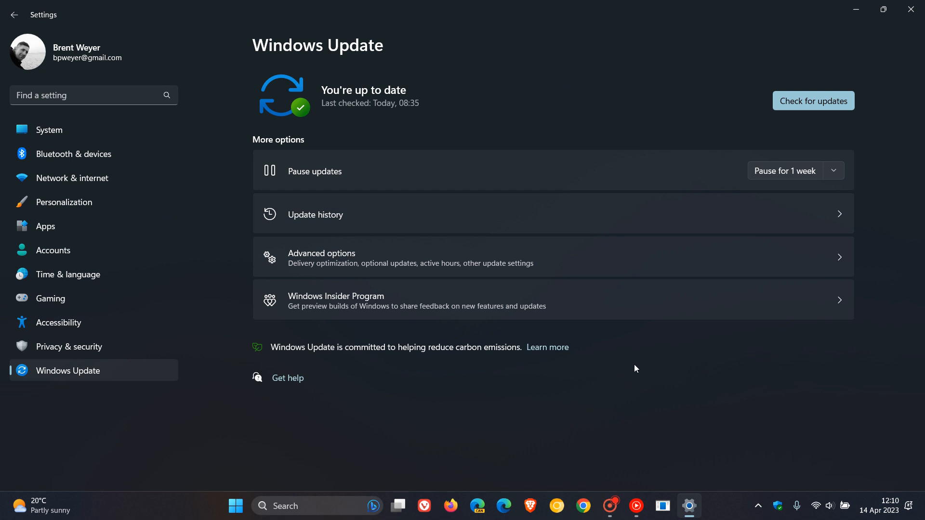
pyautogui.moveTo(610, 242)
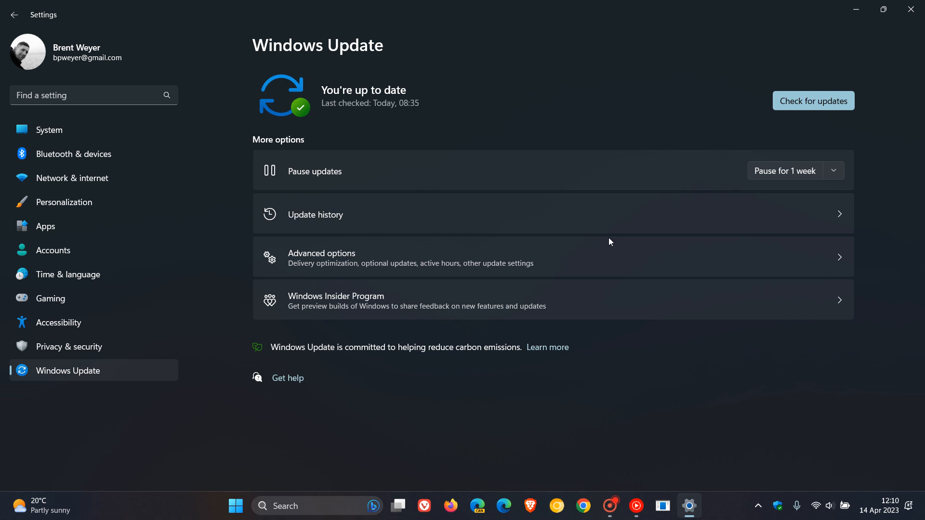
pyautogui.moveTo(646, 394)
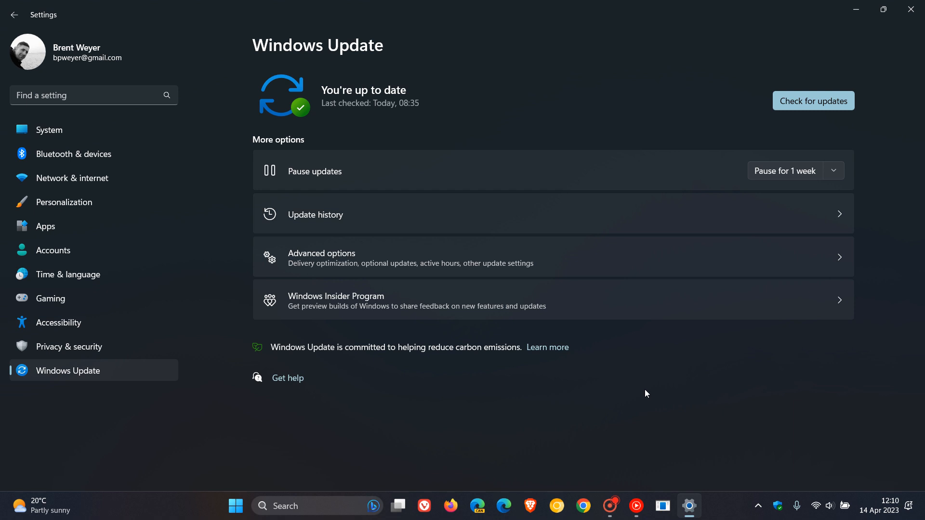
pyautogui.moveTo(645, 382)
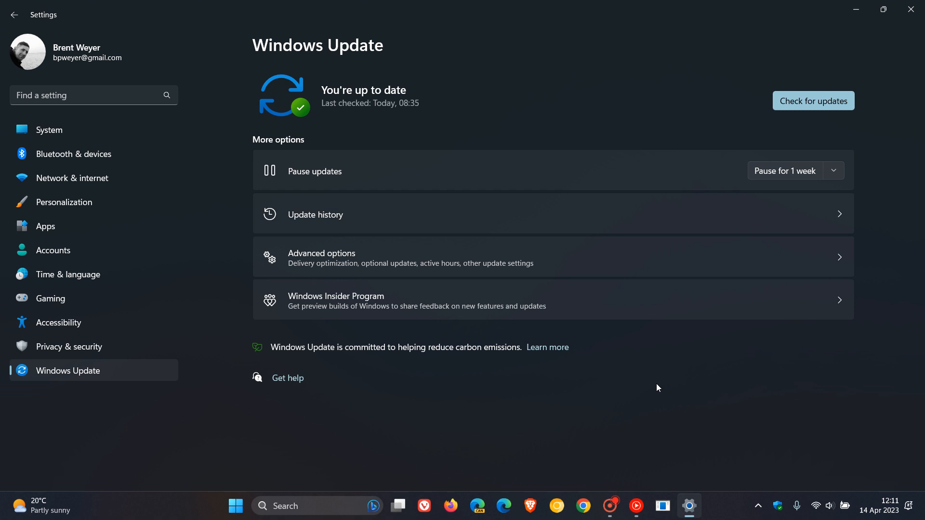
pyautogui.moveTo(660, 387)
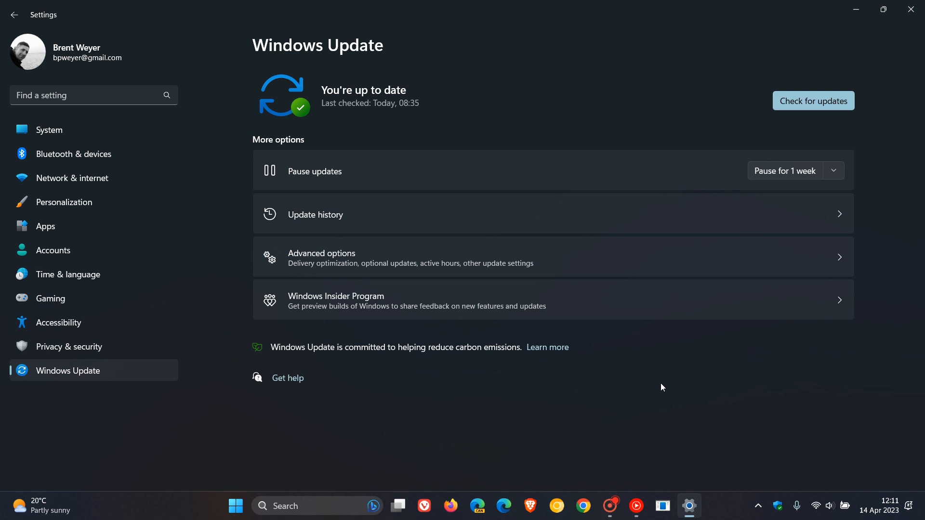
pyautogui.moveTo(686, 370)
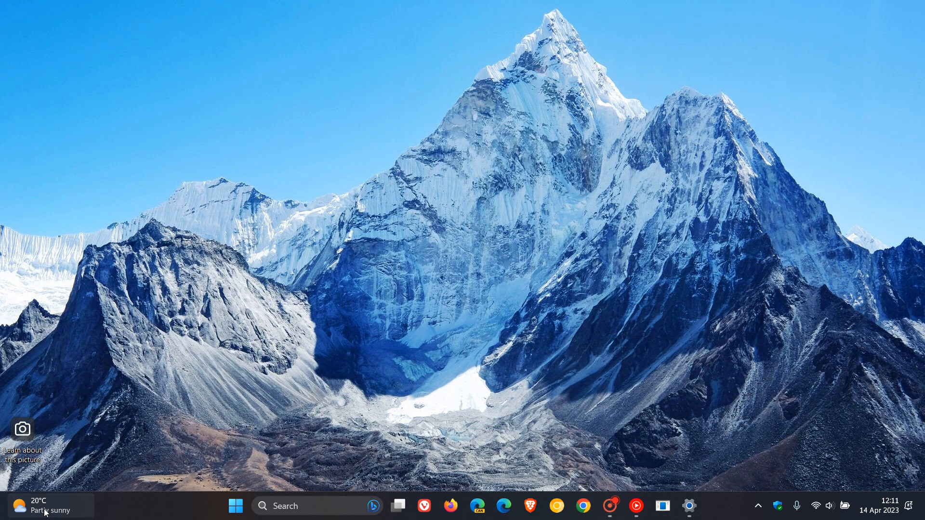
pyautogui.click(48, 505)
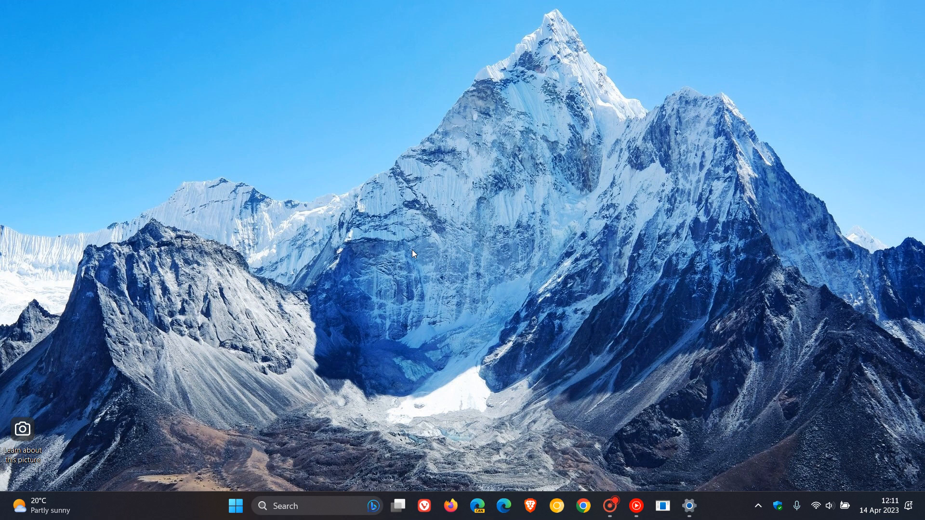
pyautogui.moveTo(402, 270)
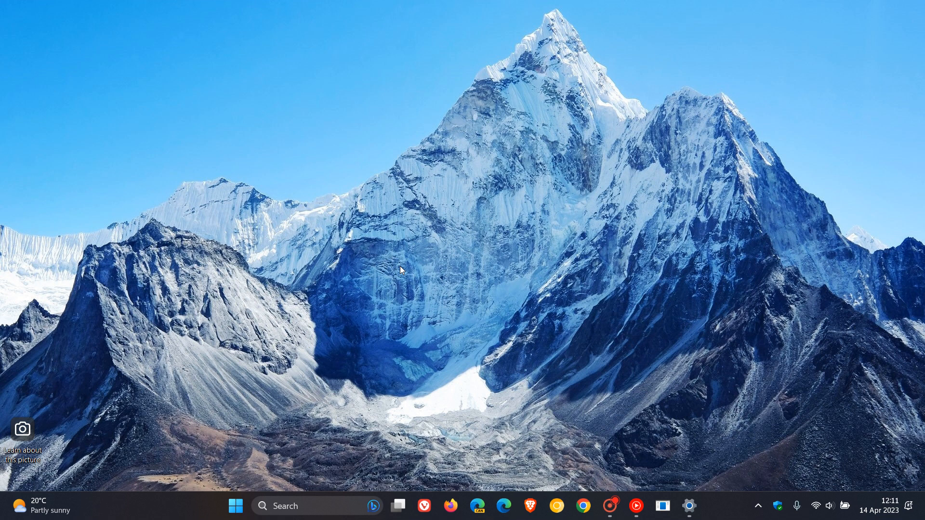
pyautogui.moveTo(584, 206)
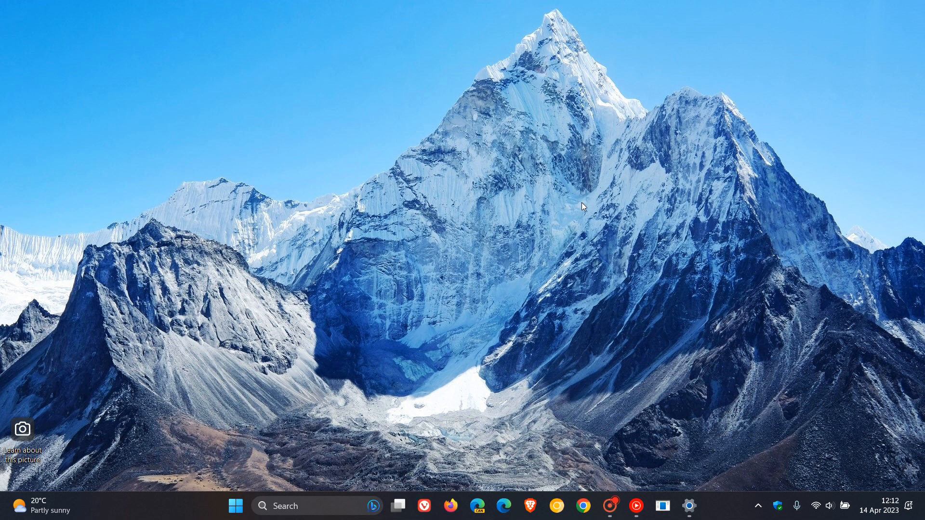
pyautogui.moveTo(605, 200)
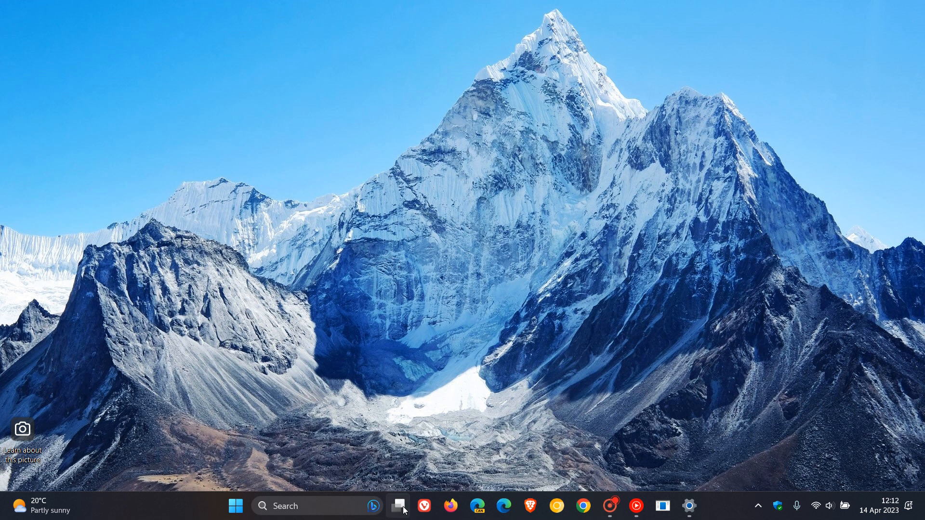
pyautogui.click(401, 506)
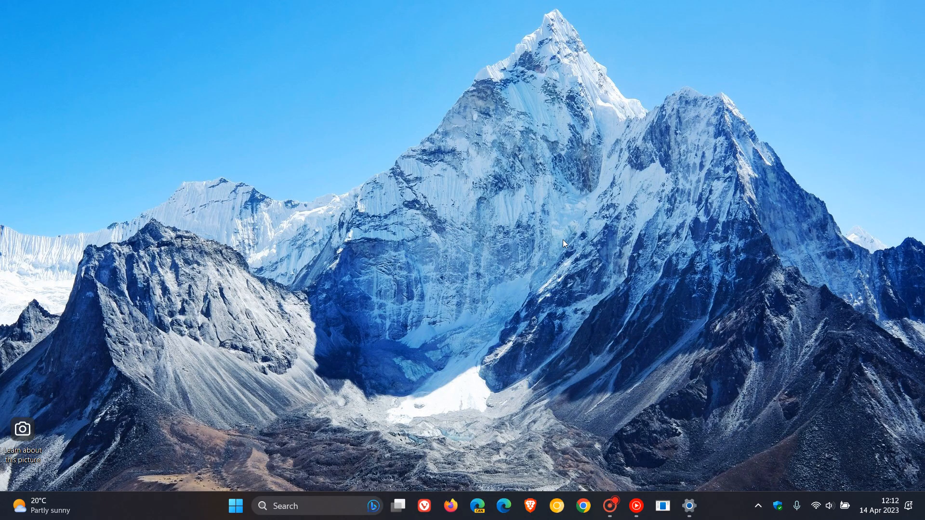
pyautogui.moveTo(688, 449)
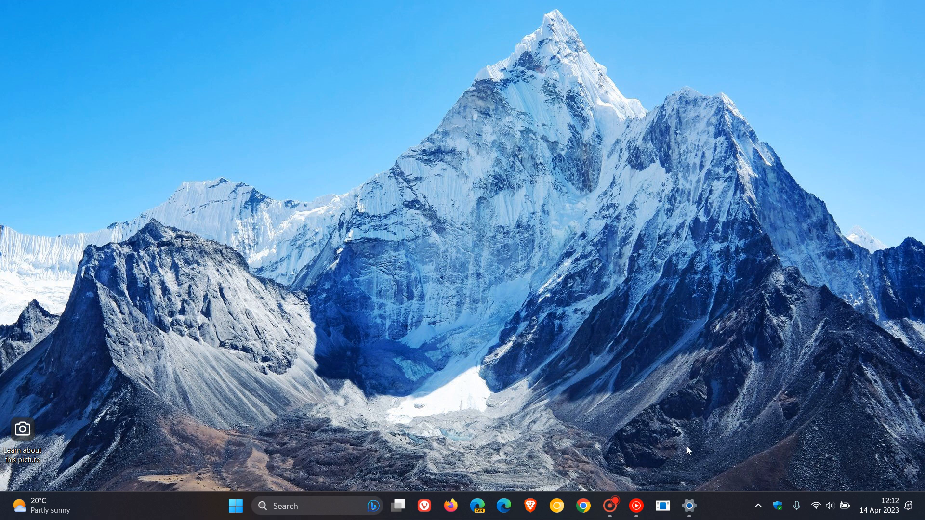
# Restore Settings from the taskbar and go to Accounts sign-in options
pyautogui.click(688, 506)
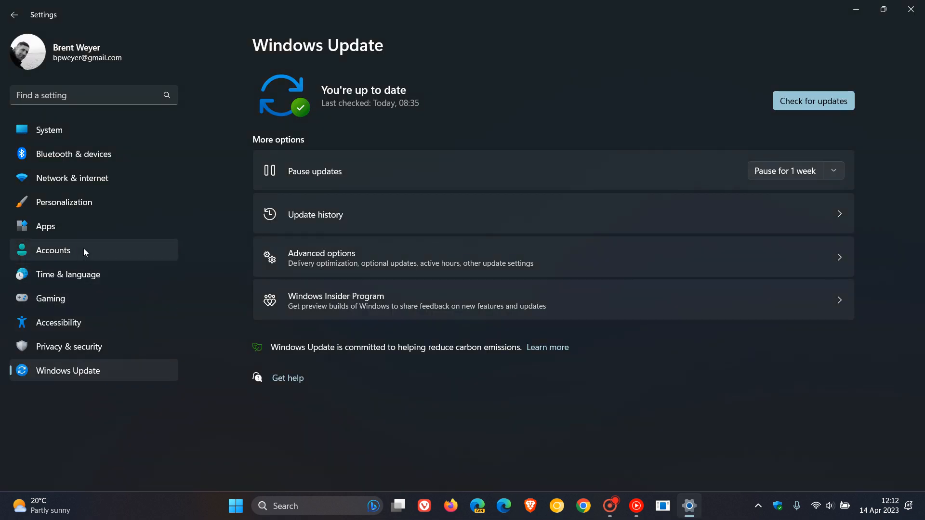
pyautogui.click(53, 250)
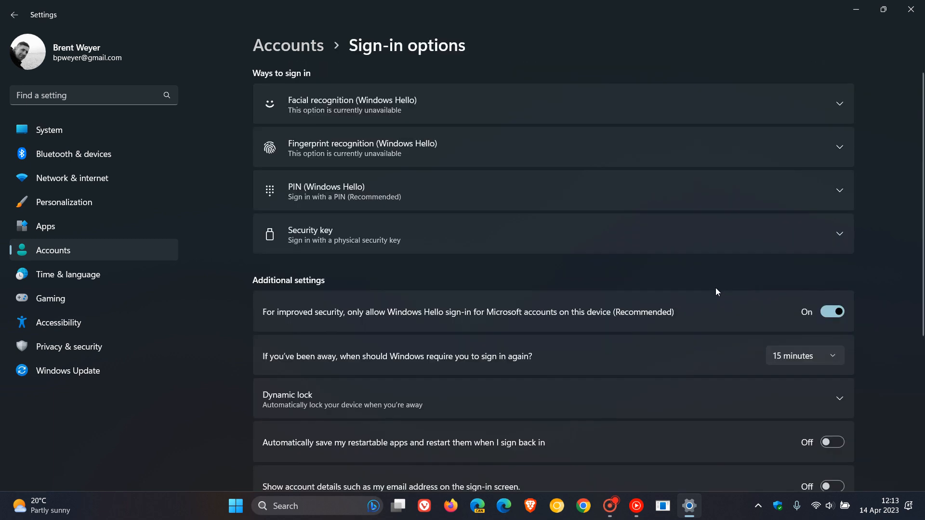
pyautogui.moveTo(660, 301)
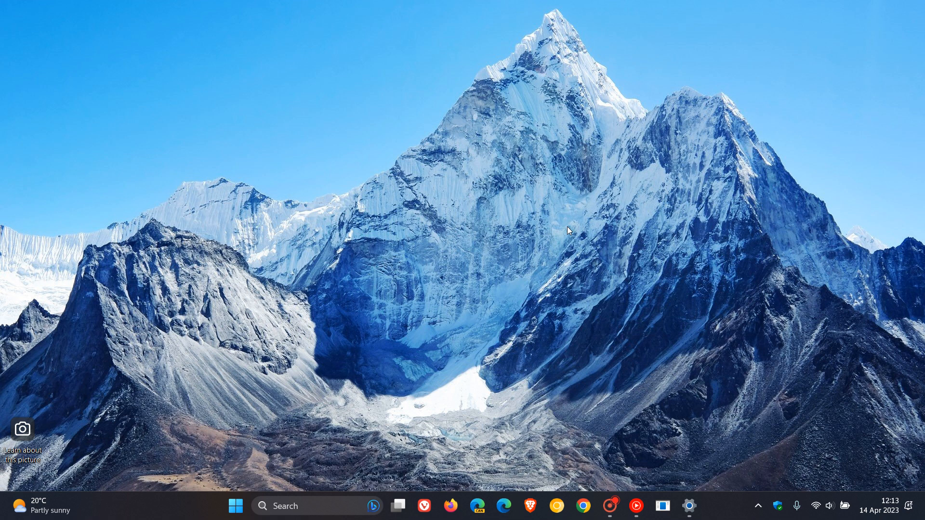
pyautogui.moveTo(544, 208)
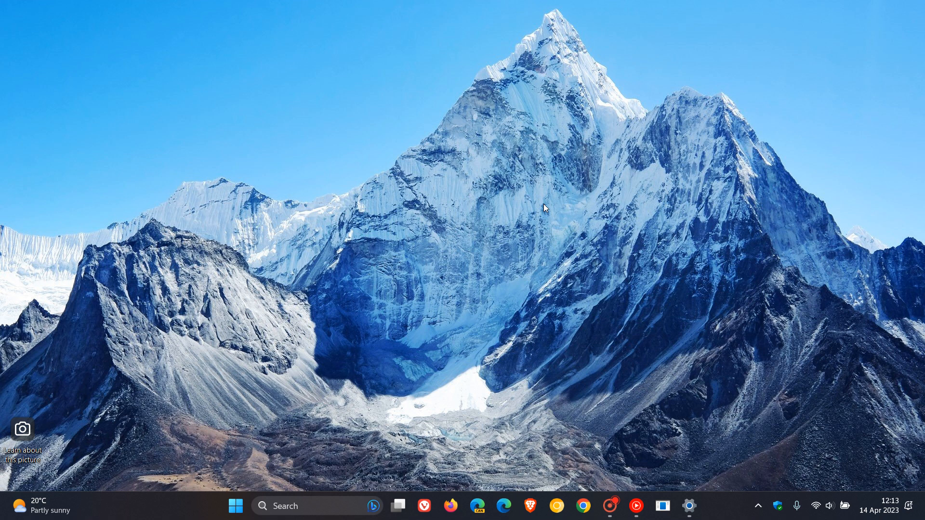
pyautogui.moveTo(891, 451)
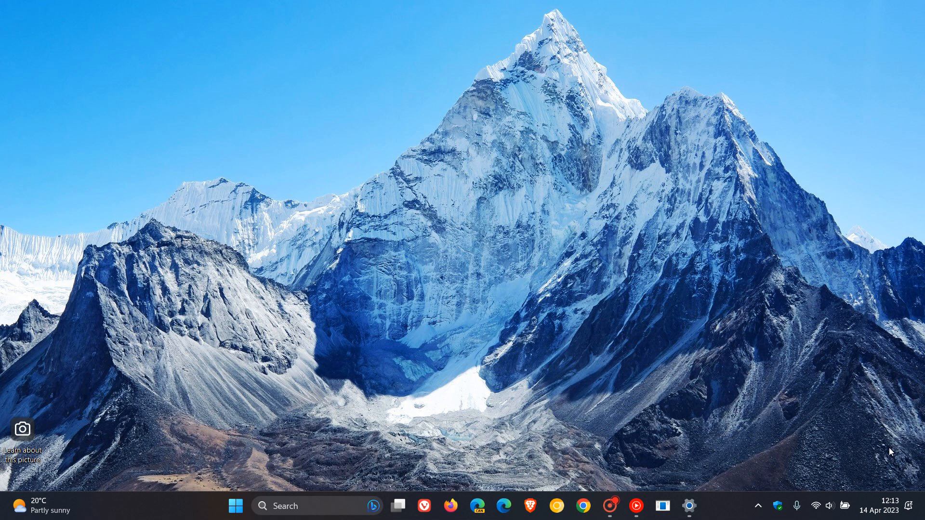
# Open the April 2023 calendar and notifications flyout, then bring up About Windows
pyautogui.click(892, 505)
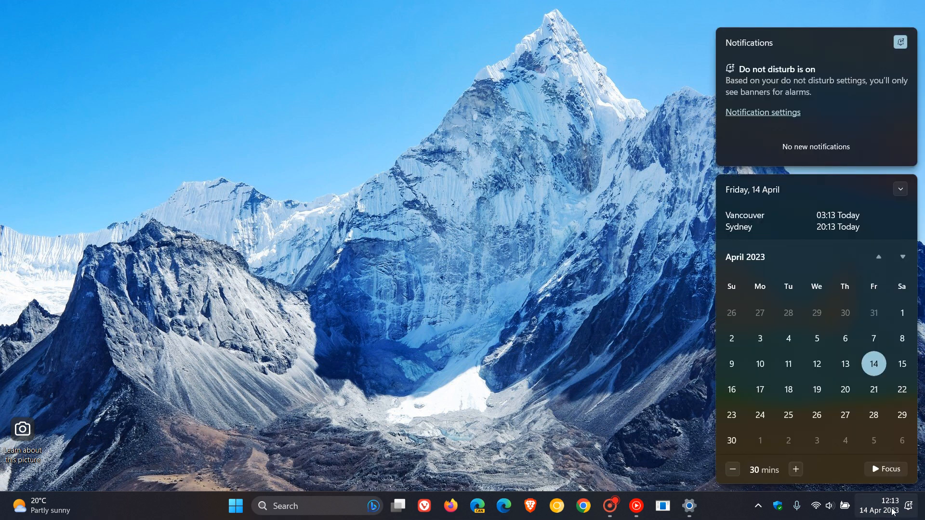
pyautogui.moveTo(788, 415)
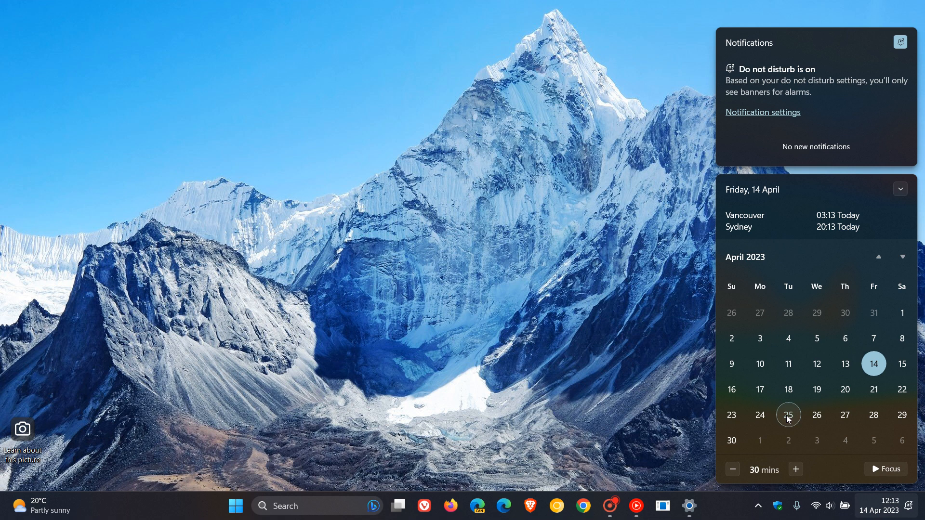
pyautogui.moveTo(899, 417)
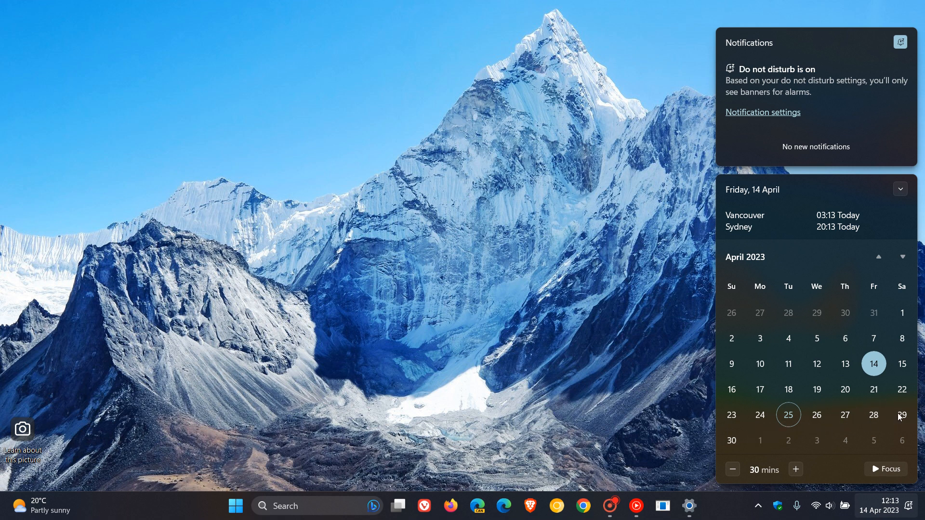
pyautogui.click(613, 321)
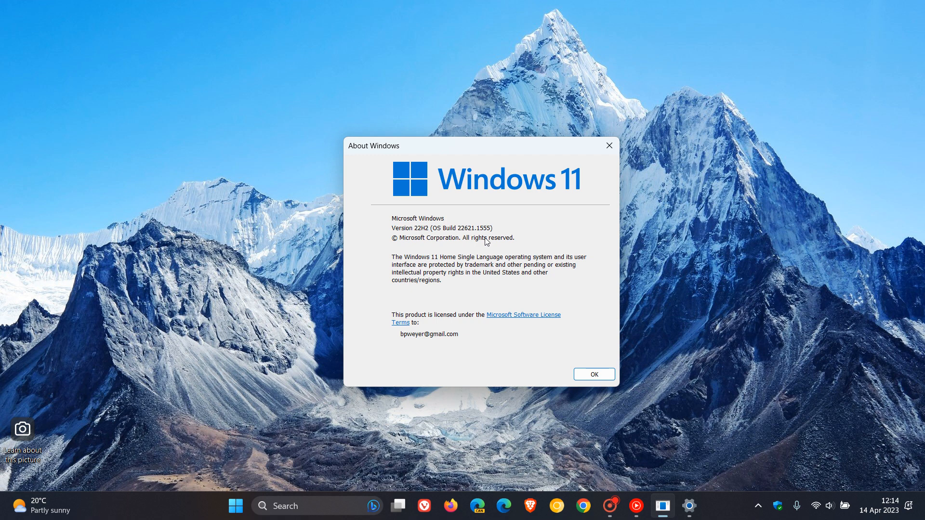
pyautogui.moveTo(594, 375)
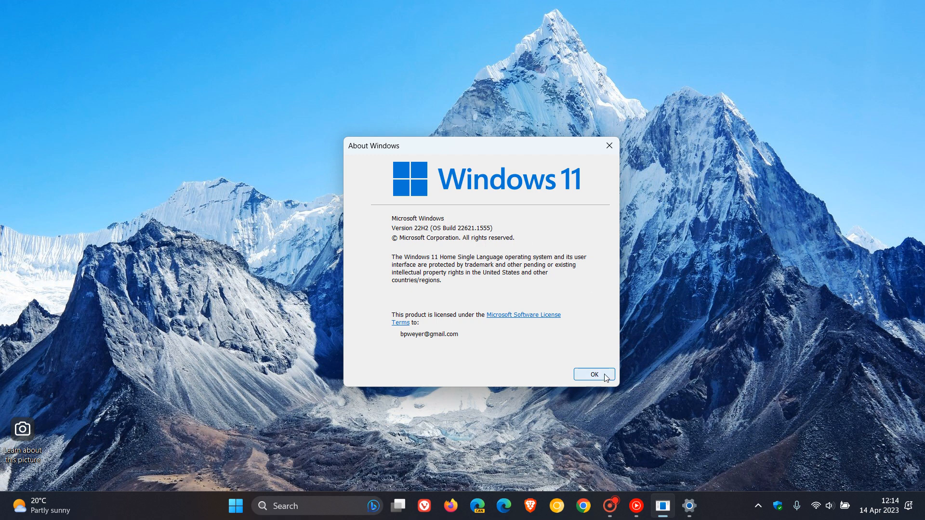
# Close About Windows after reviewing Version 22H2, OS Build 22621.1555
pyautogui.click(594, 375)
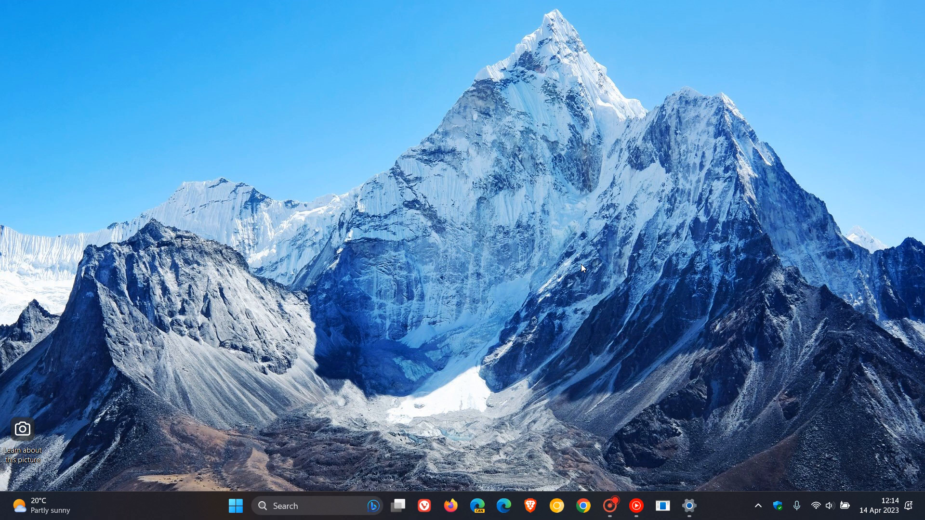
pyautogui.moveTo(553, 221)
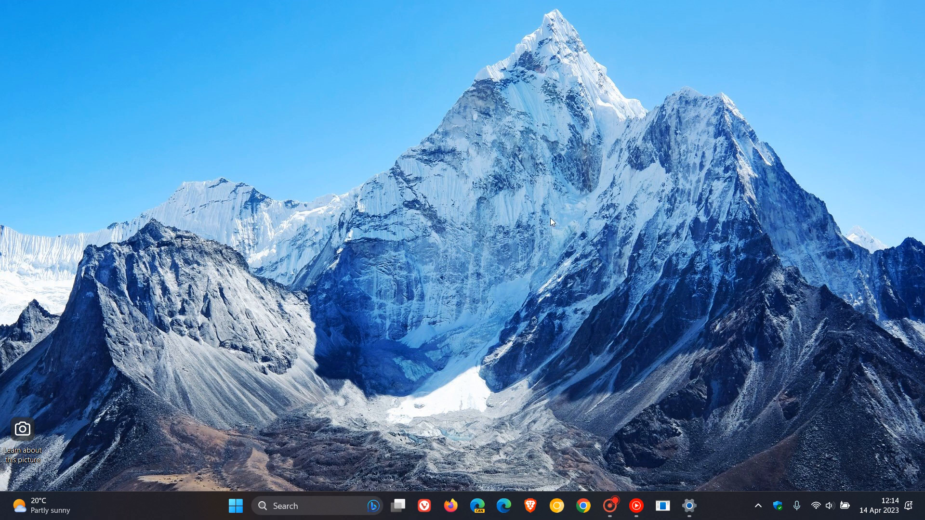
pyautogui.moveTo(557, 224)
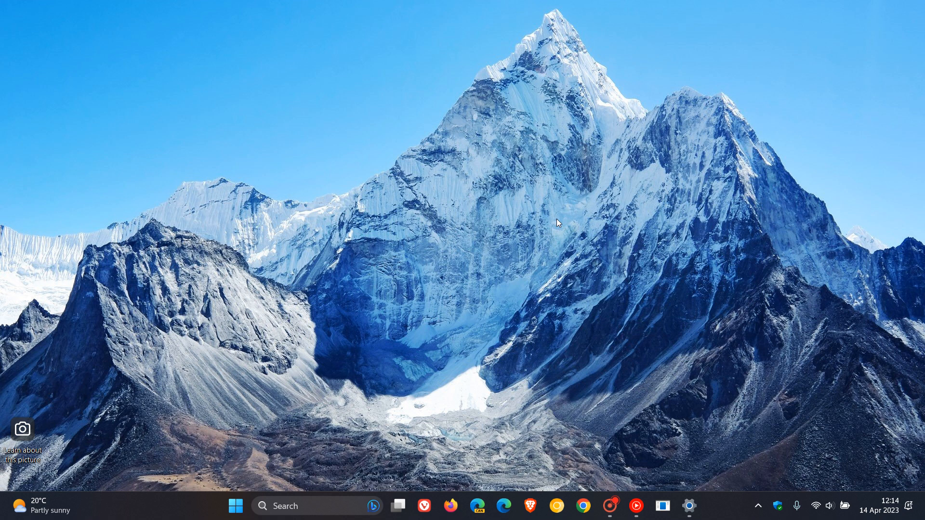
pyautogui.moveTo(591, 213)
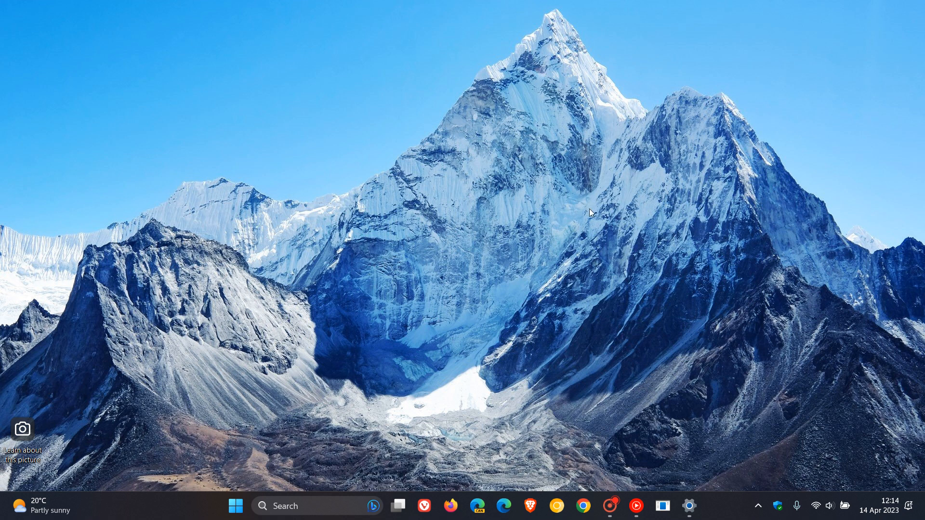